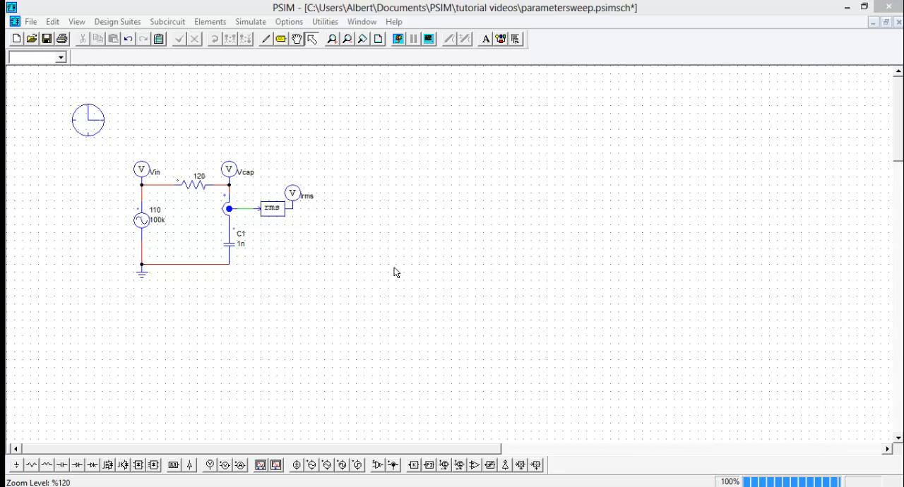
mouse_move(343, 284)
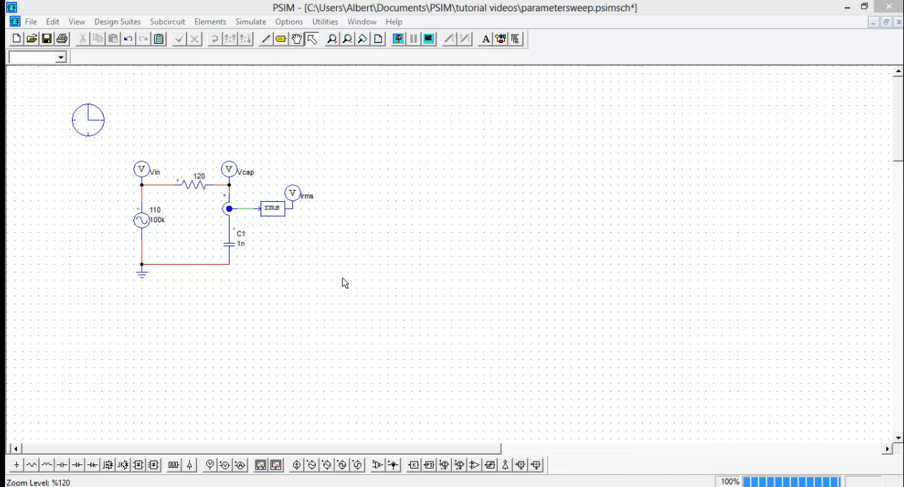
mouse_move(195, 215)
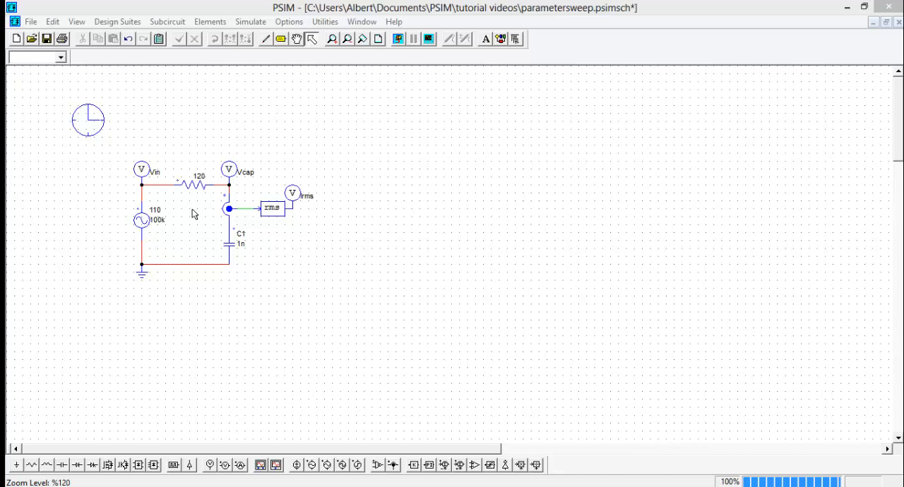
mouse_move(173, 245)
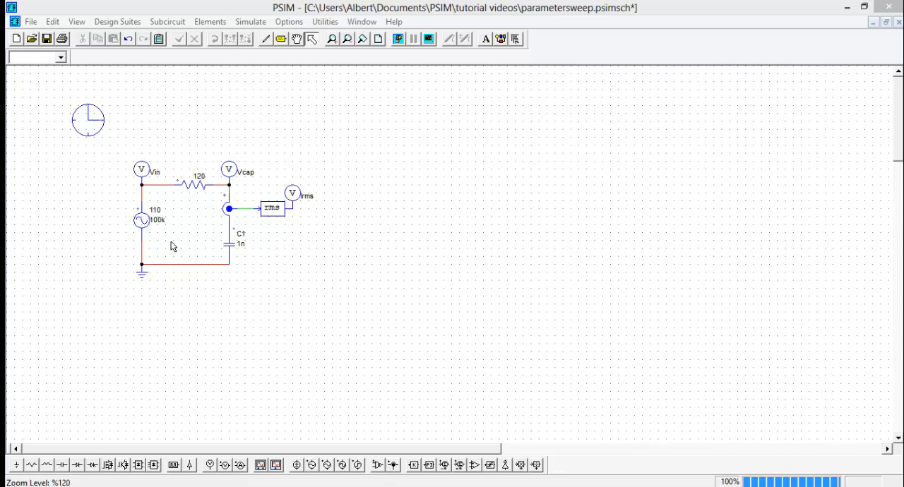
mouse_move(166, 231)
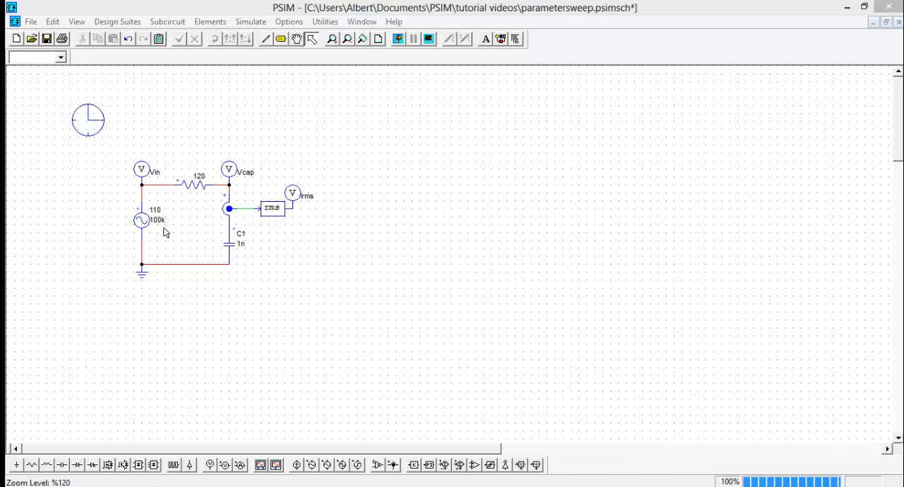
mouse_move(239, 240)
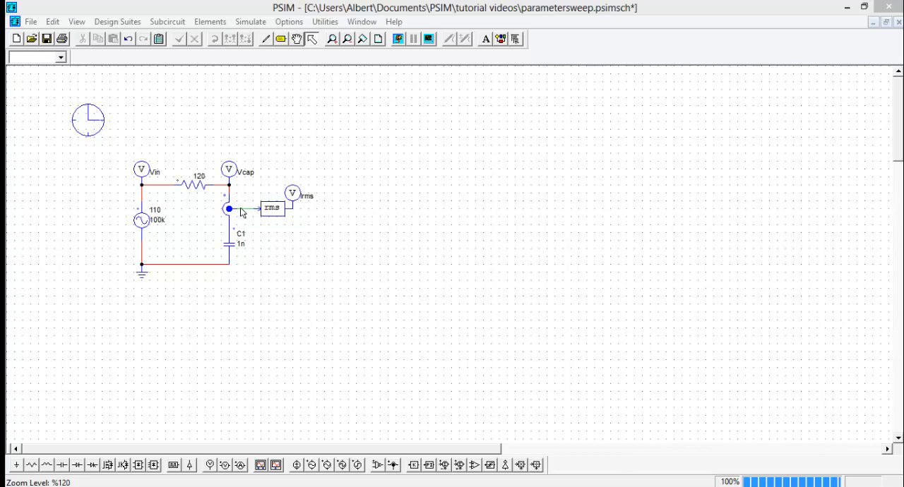
mouse_move(297, 212)
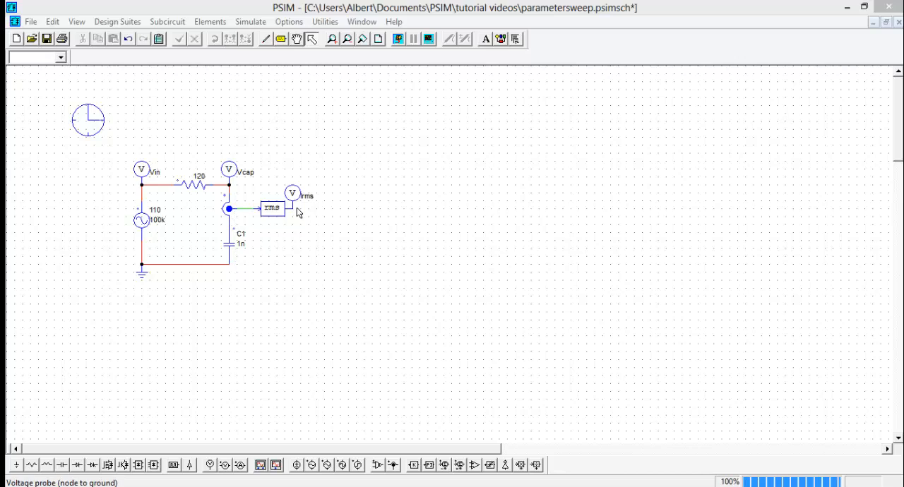
mouse_move(281, 219)
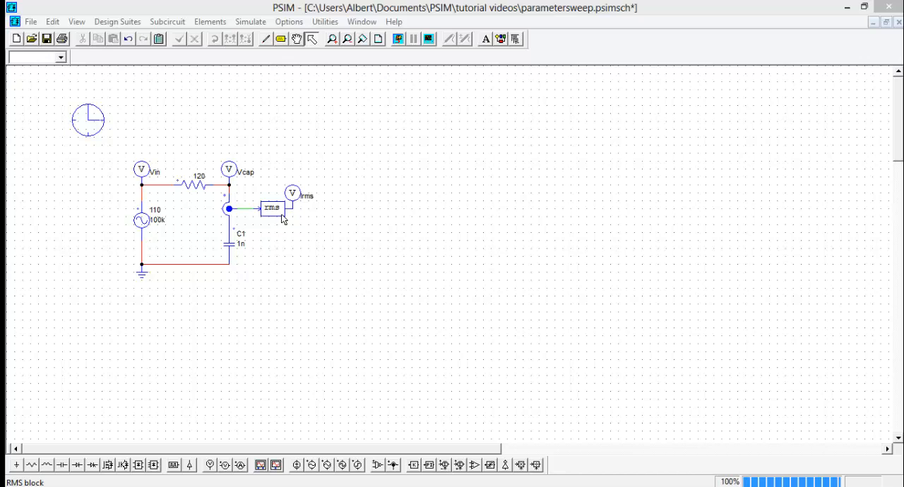
mouse_move(399, 38)
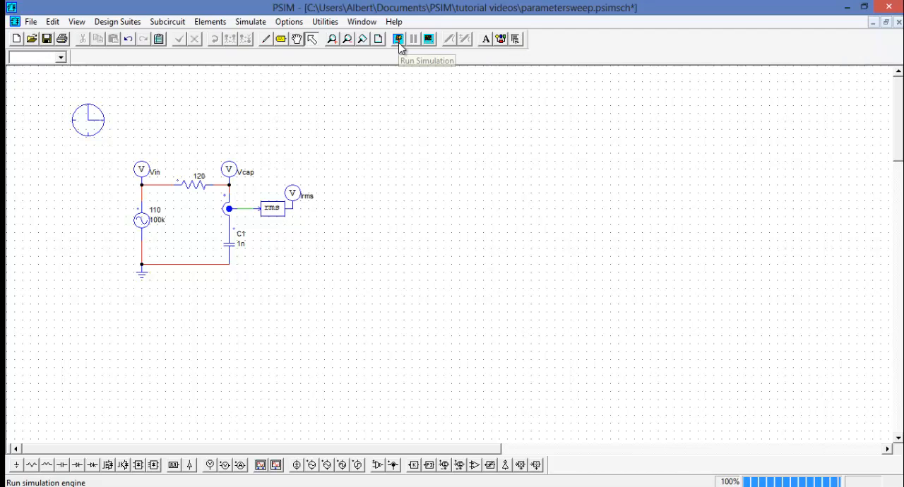
Step: Run the RC circuit simulation and plot the Vcap and Vin waveforms in Simview
left_click(398, 39)
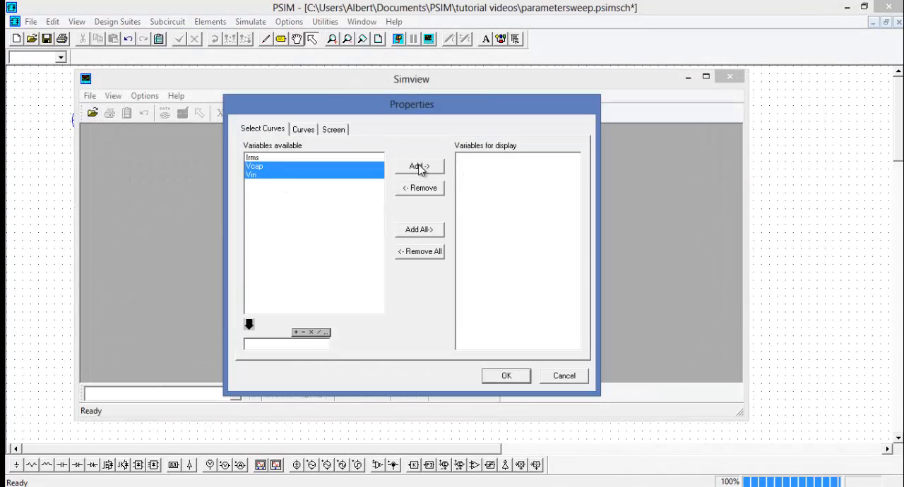
left_click(419, 167)
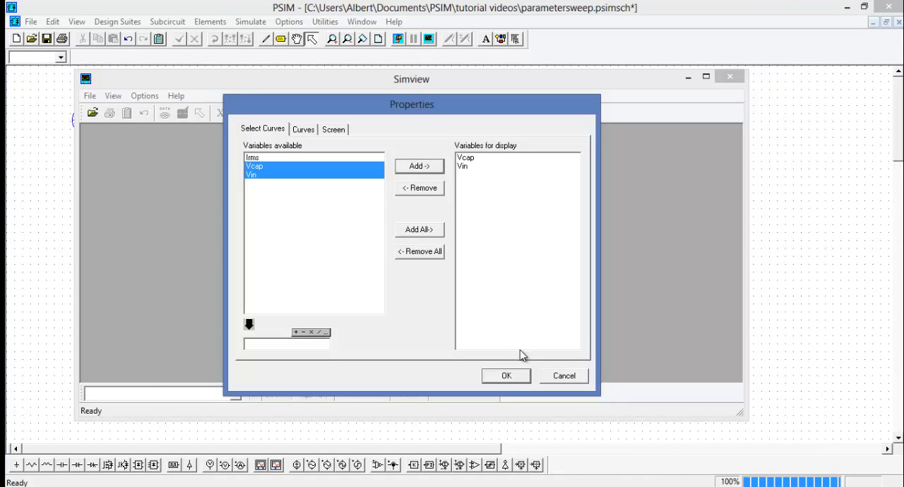
left_click(505, 376)
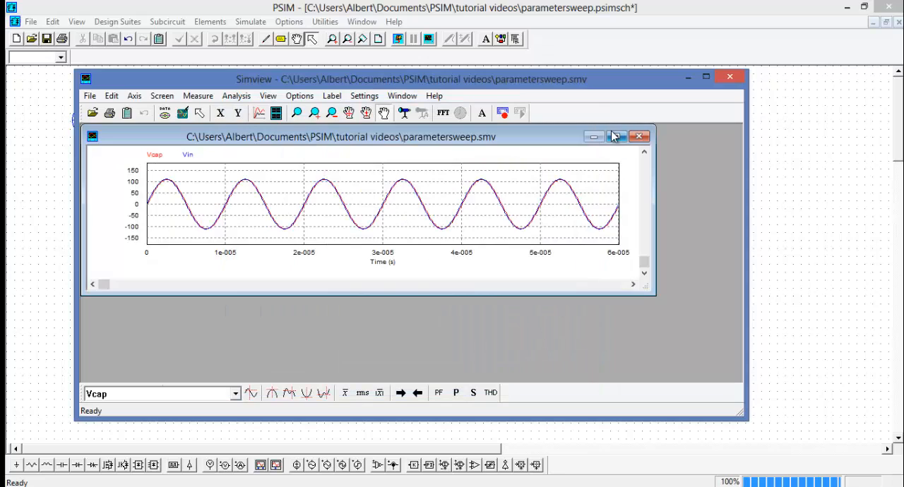
Step: Maximize the waveform window and add Irms as a second plot below
left_click(606, 136)
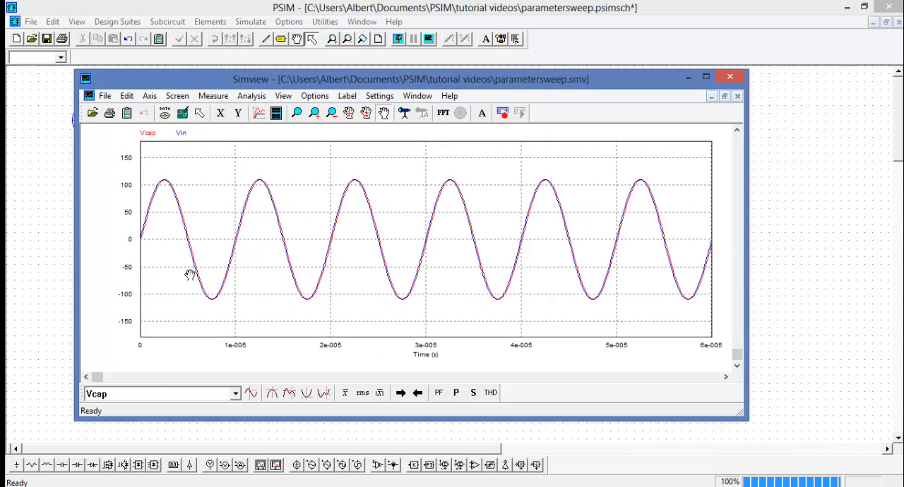
mouse_move(177, 182)
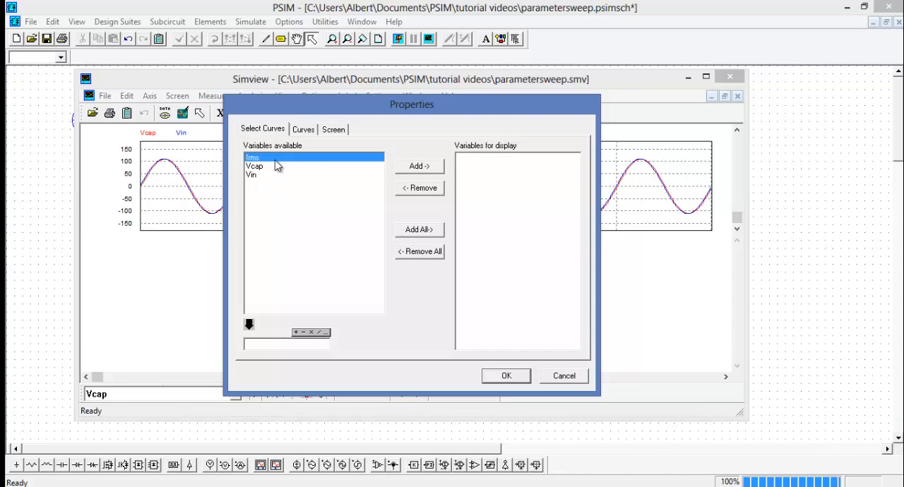
left_click(506, 375)
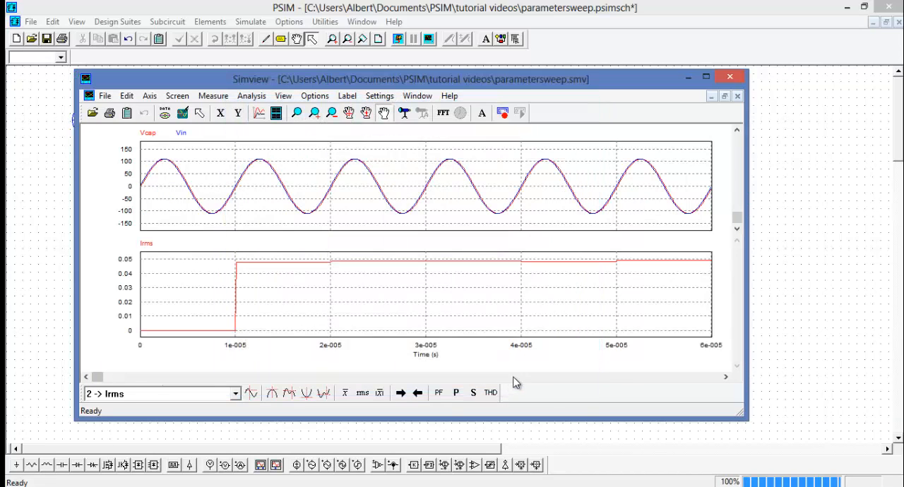
mouse_move(602, 270)
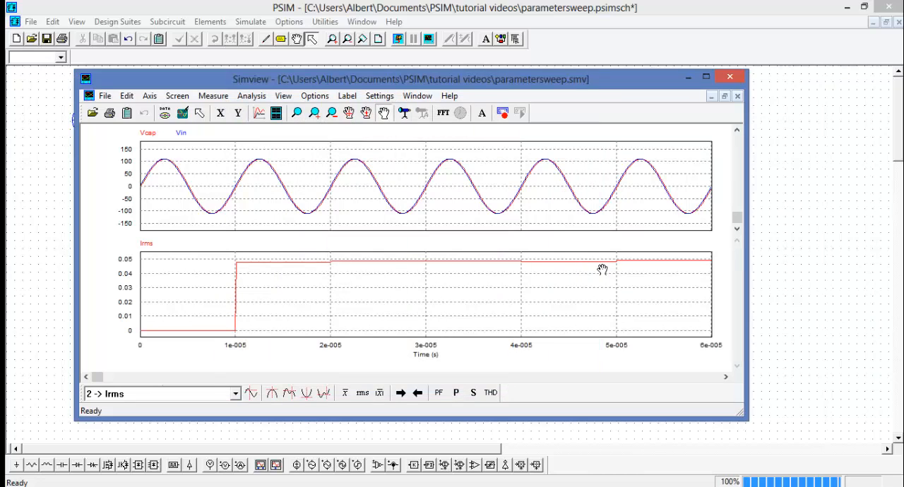
mouse_move(370, 256)
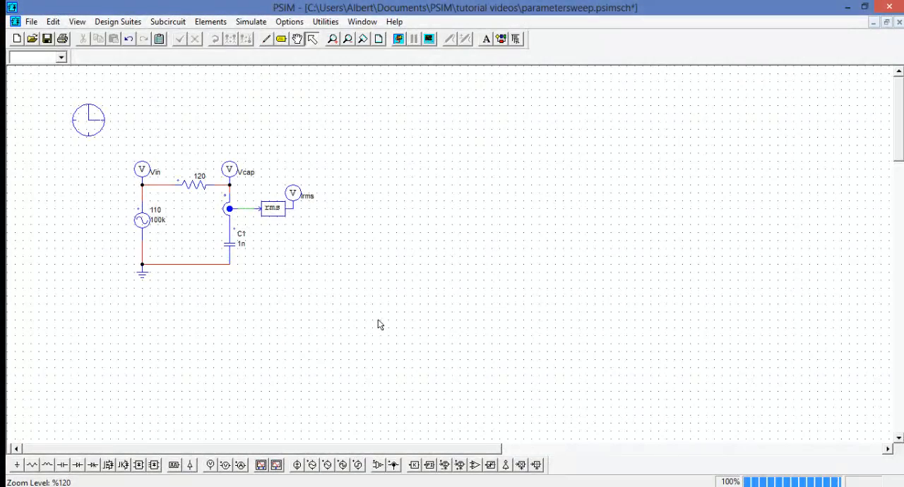
mouse_move(379, 312)
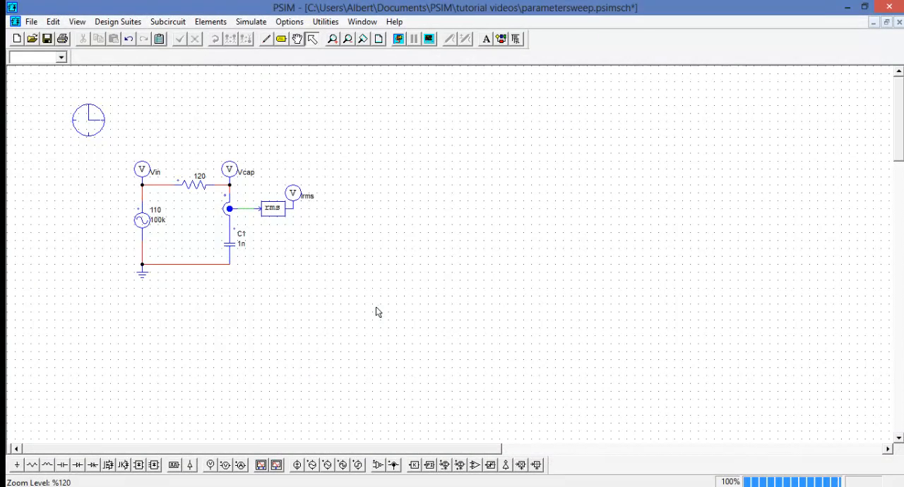
mouse_move(285, 292)
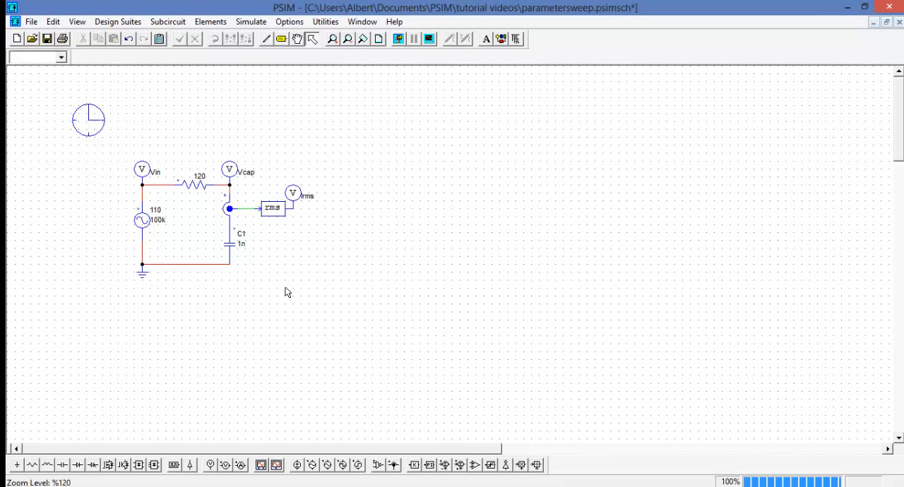
mouse_move(322, 257)
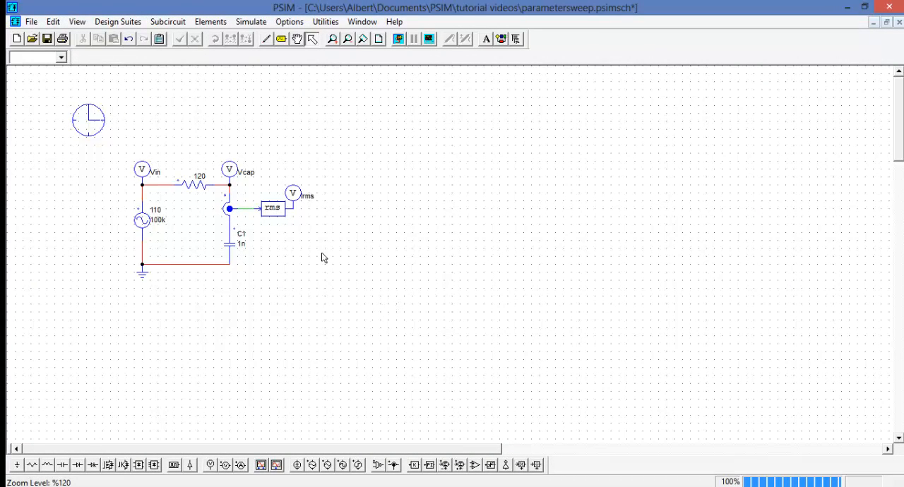
Step: Place a Parameter Sweep block from Elements > Other beside the RC circuit
left_click(211, 21)
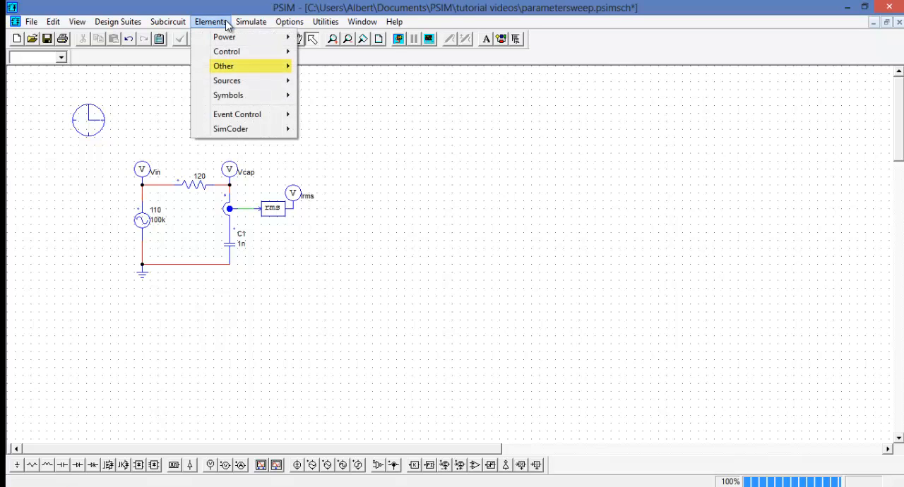
left_click(223, 65)
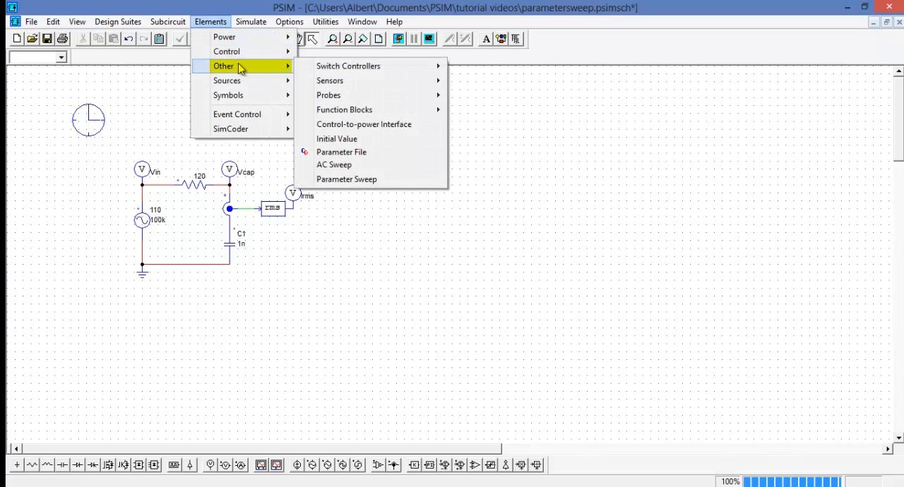
mouse_move(347, 178)
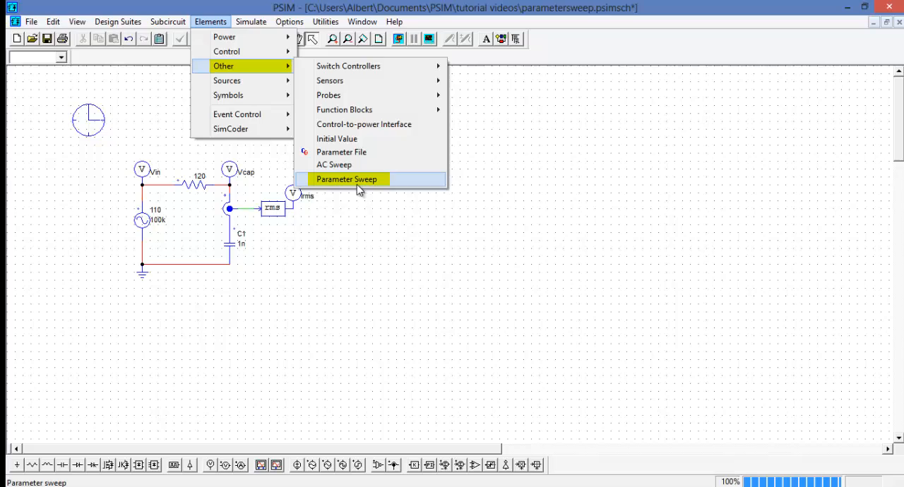
left_click(347, 178)
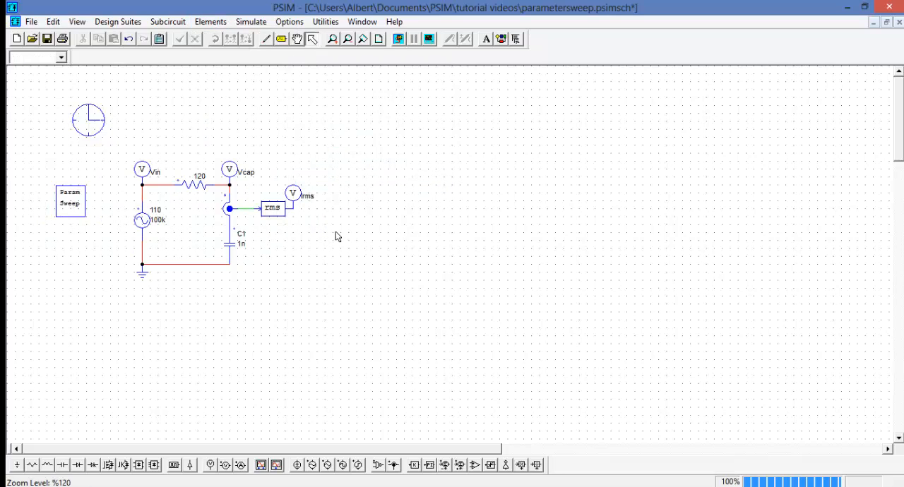
mouse_move(229, 244)
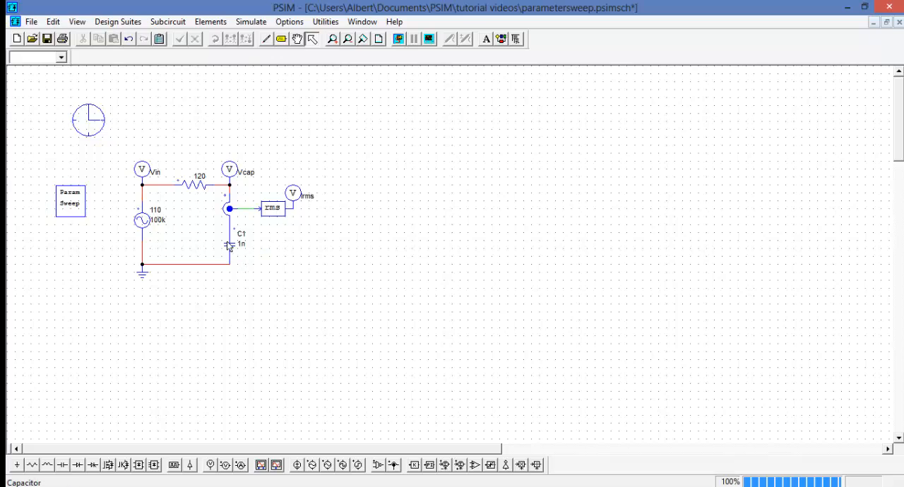
Step: Replace capacitor C1's 1n capacitance with the variable name Co
double_click(238, 243)
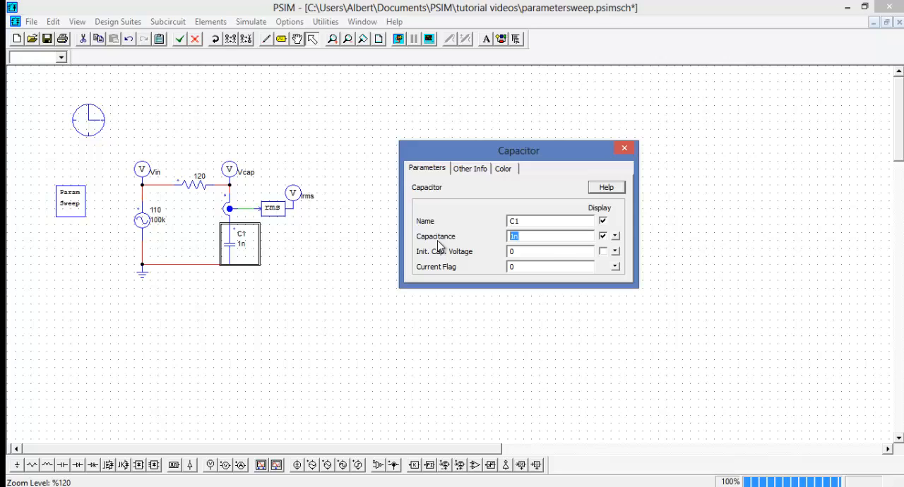
type("Co")
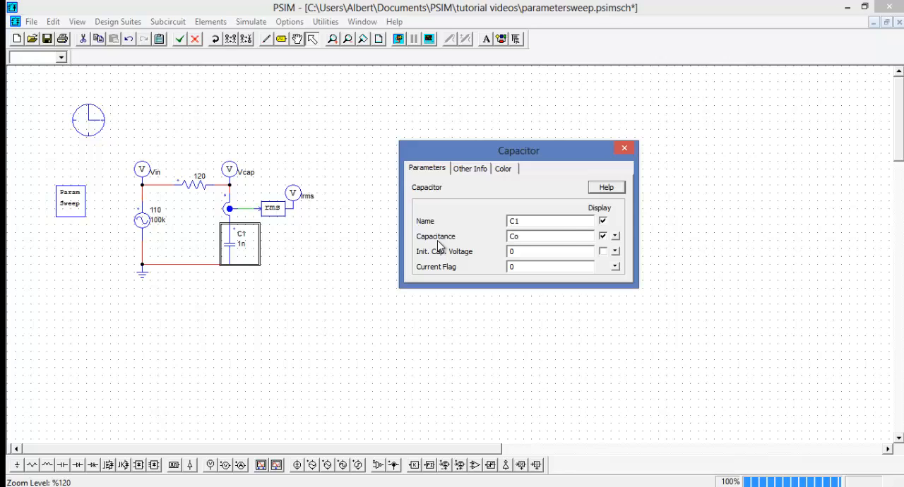
mouse_move(441, 243)
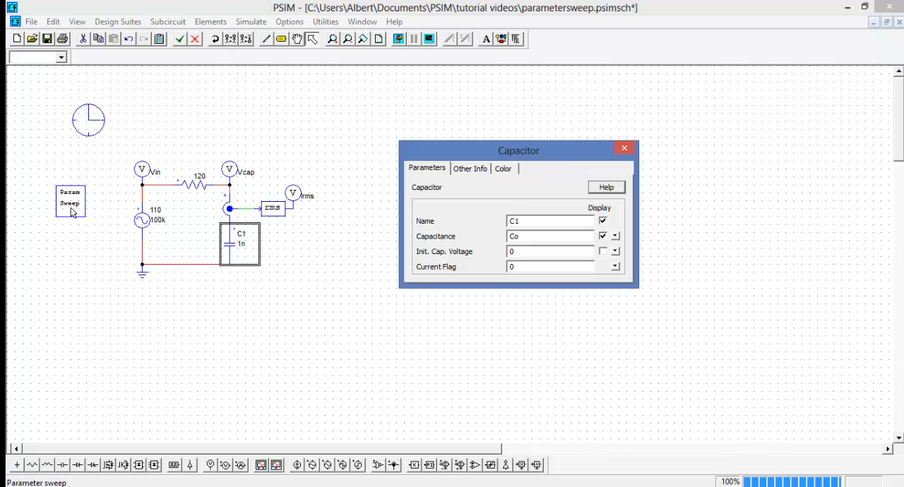
Step: Set the sweep block's swept parameter to Co with start value 1n
double_click(70, 204)
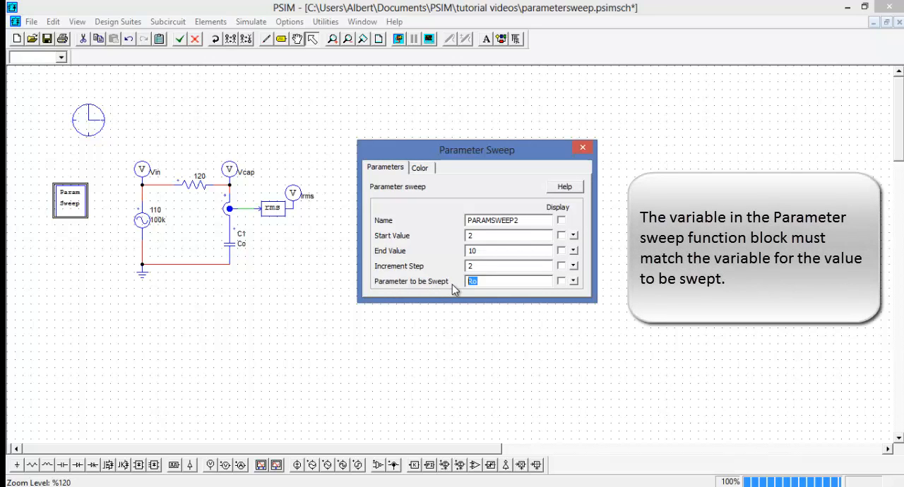
type("C")
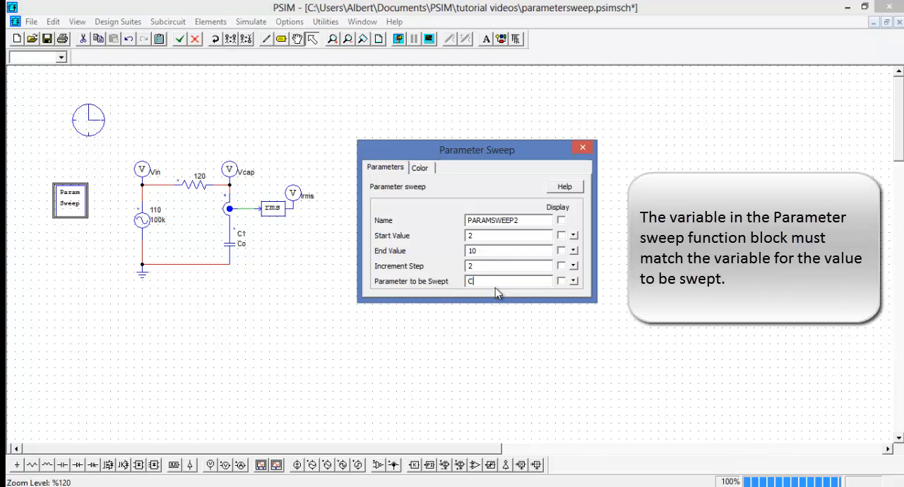
type("o")
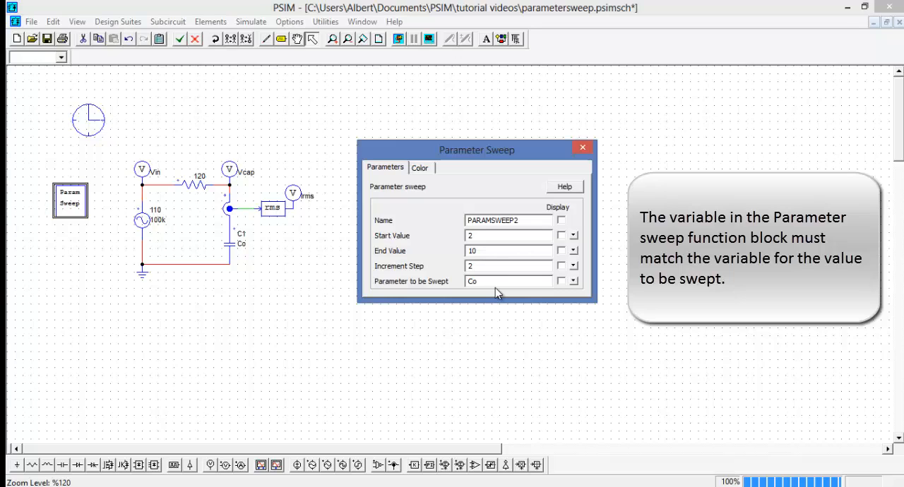
left_click(508, 281)
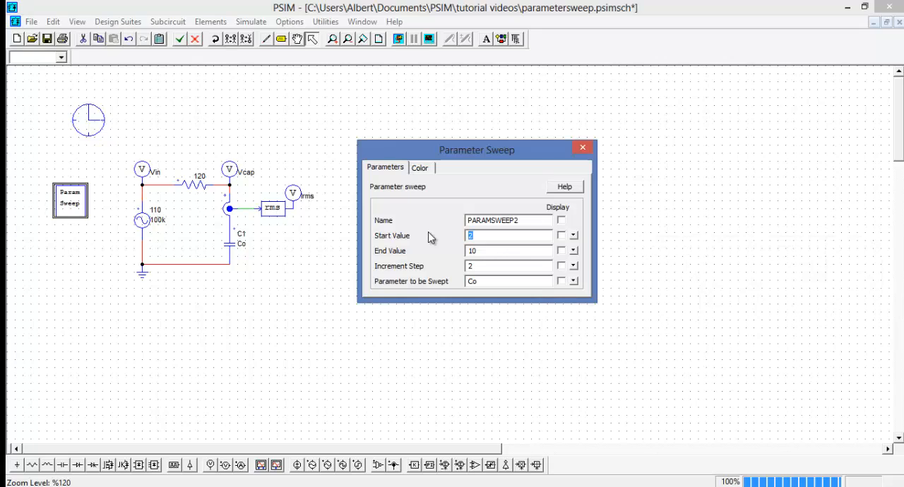
type("1n")
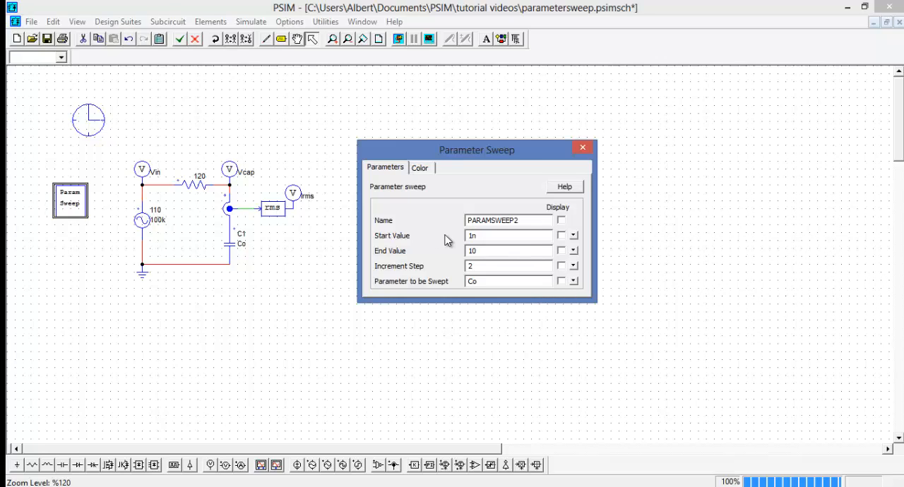
Step: Set the sweep end value to 100n and increment to 10n, then close the settings
triple_click(507, 250)
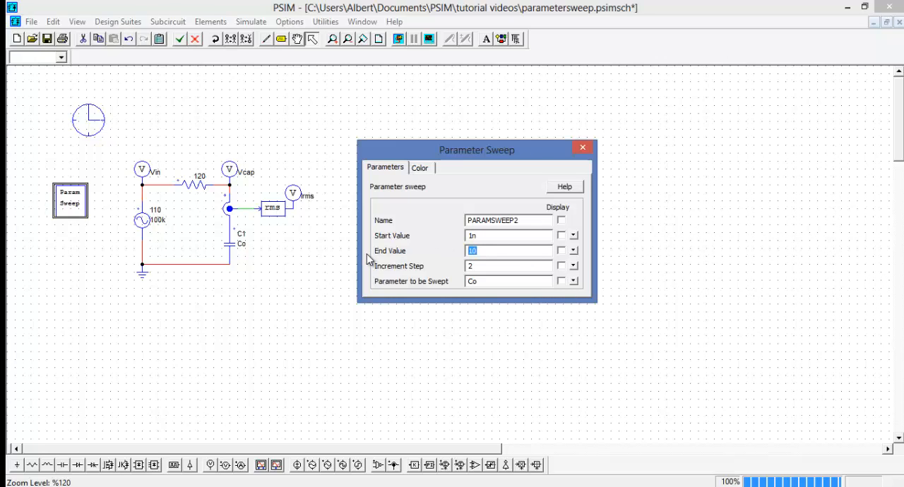
type("100n")
left_click(508, 265)
type("10n")
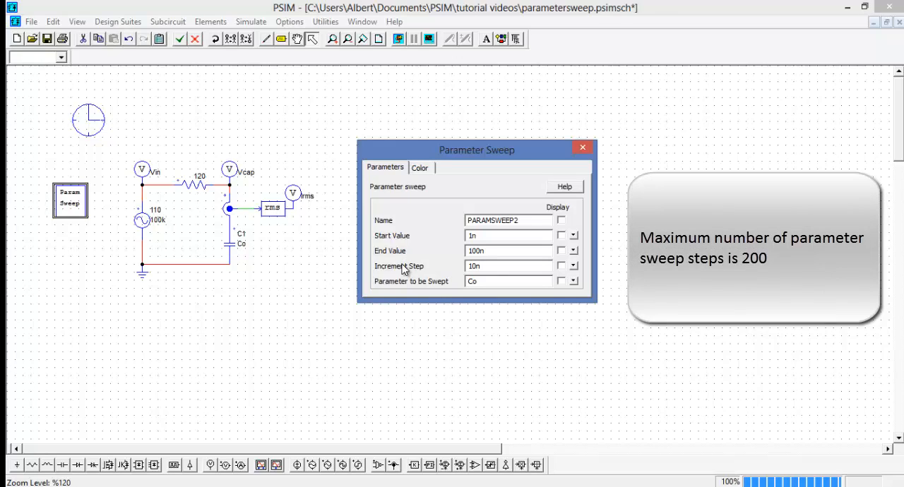
left_click(509, 266)
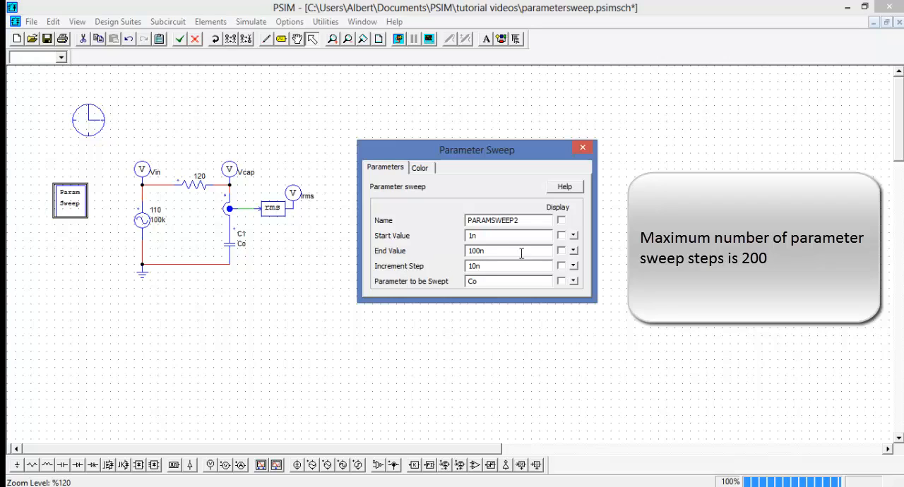
mouse_move(445, 250)
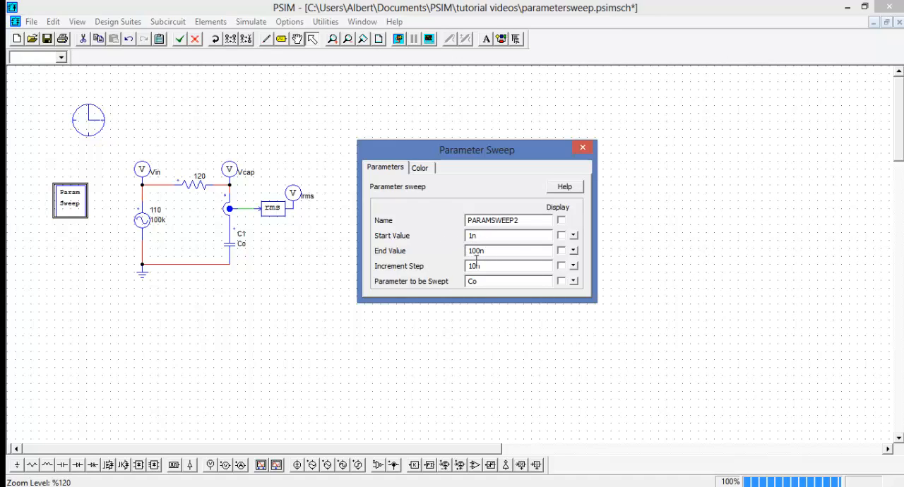
mouse_move(455, 271)
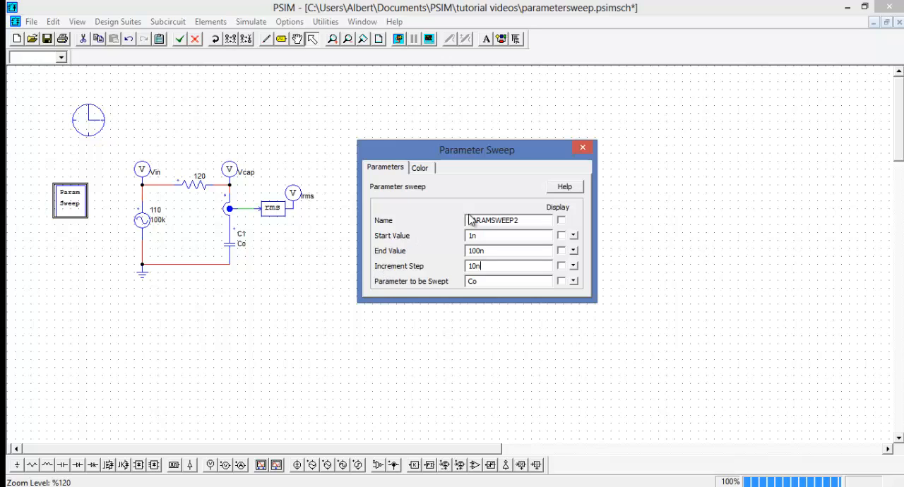
left_click(583, 147)
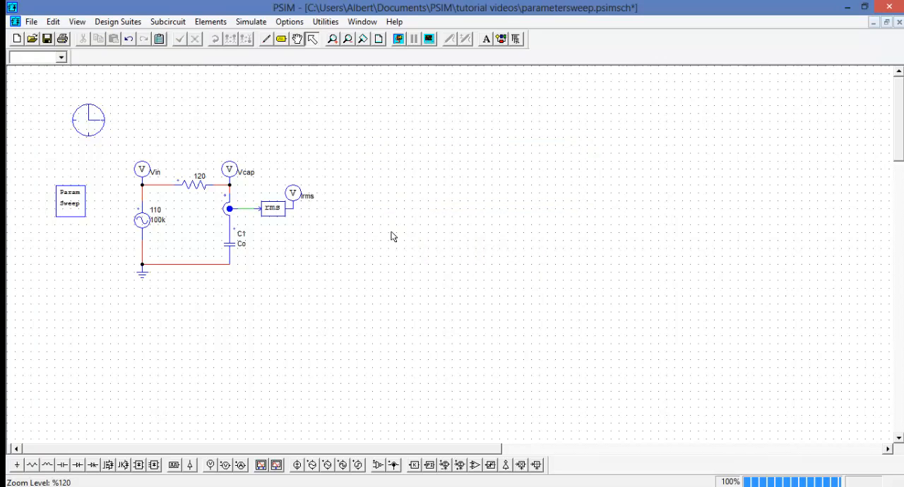
Step: Run the swept simulation and plot Vcap_01.01 through Vcap_11.01 together in one window
left_click(398, 38)
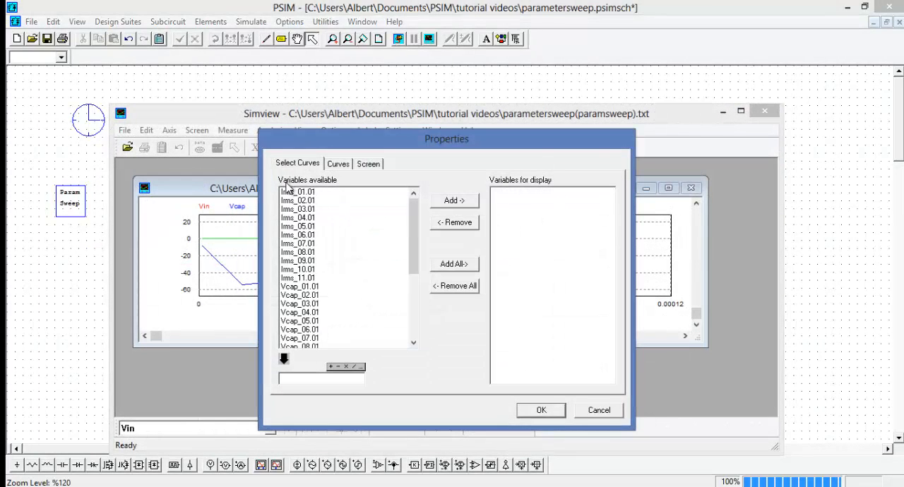
left_click(297, 192)
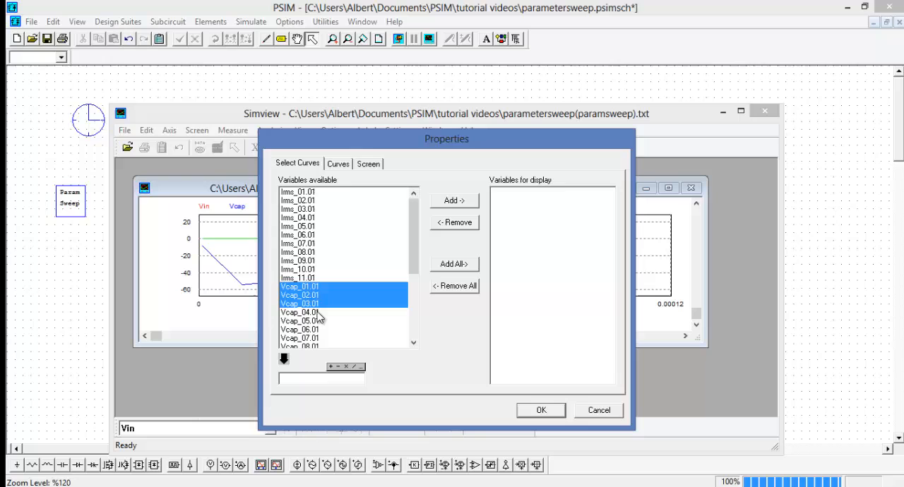
left_click(318, 346)
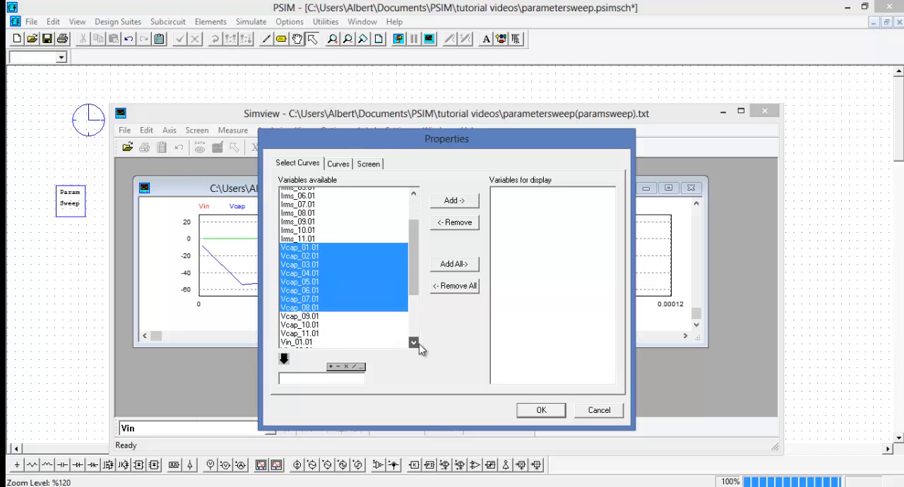
scroll("down", 3)
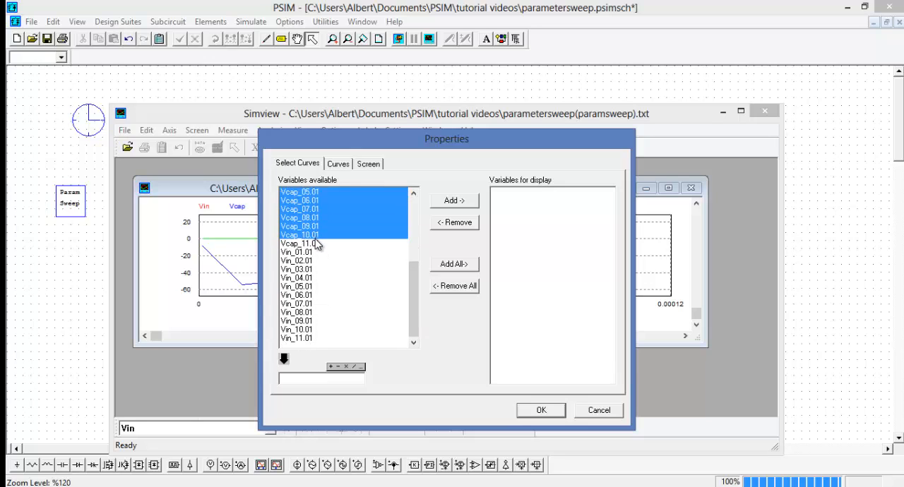
left_click(300, 243)
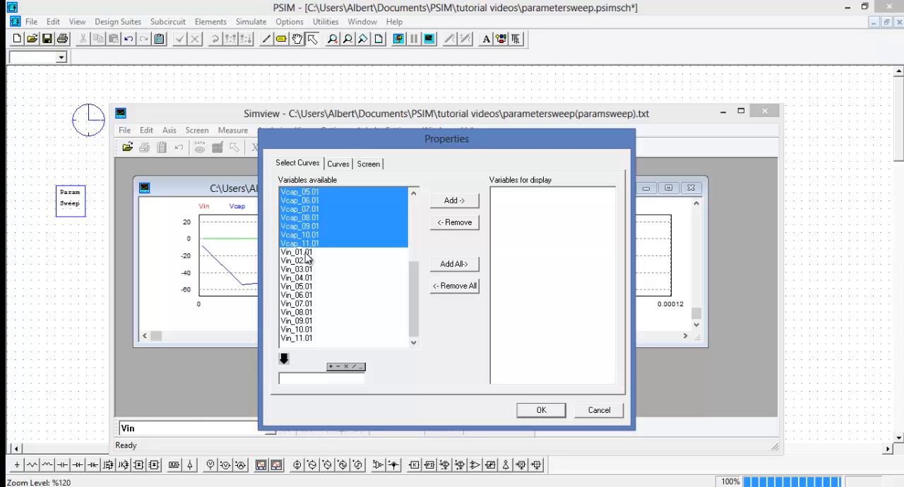
left_click(454, 200)
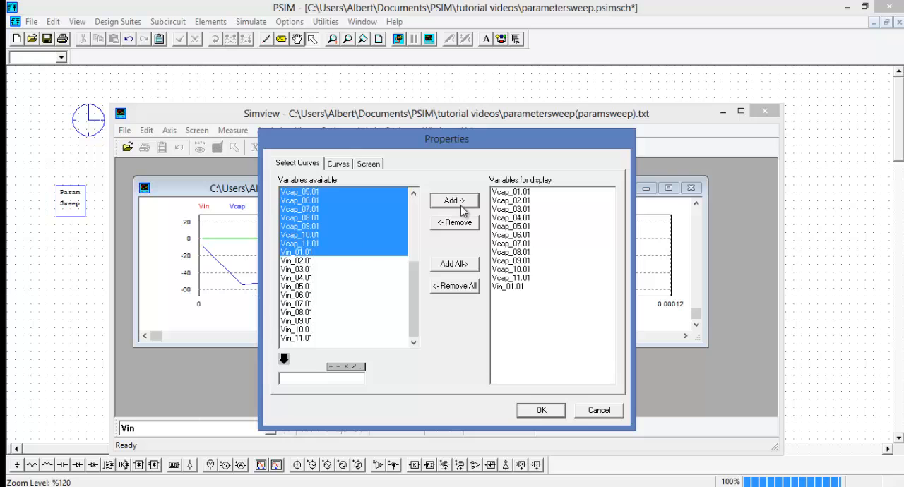
left_click(539, 410)
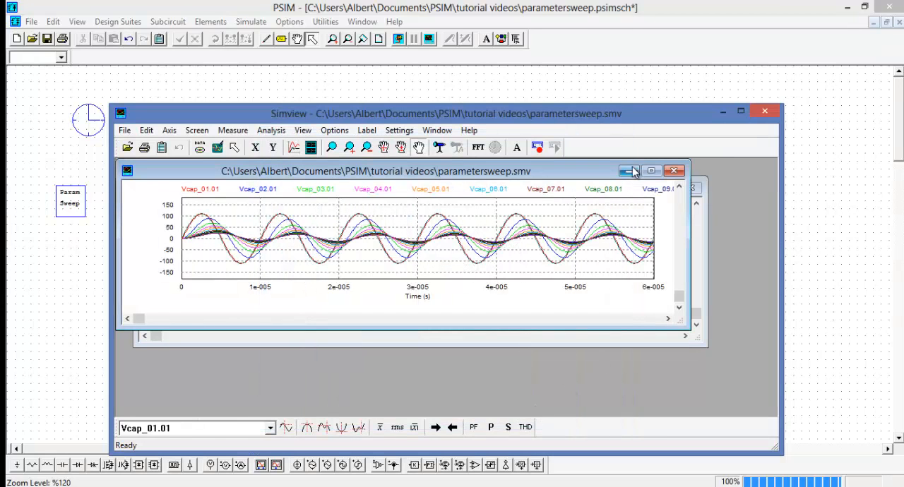
Step: Reveal the paramsweep results window plotting Vin, Vcap and Irms against Co
left_click(628, 171)
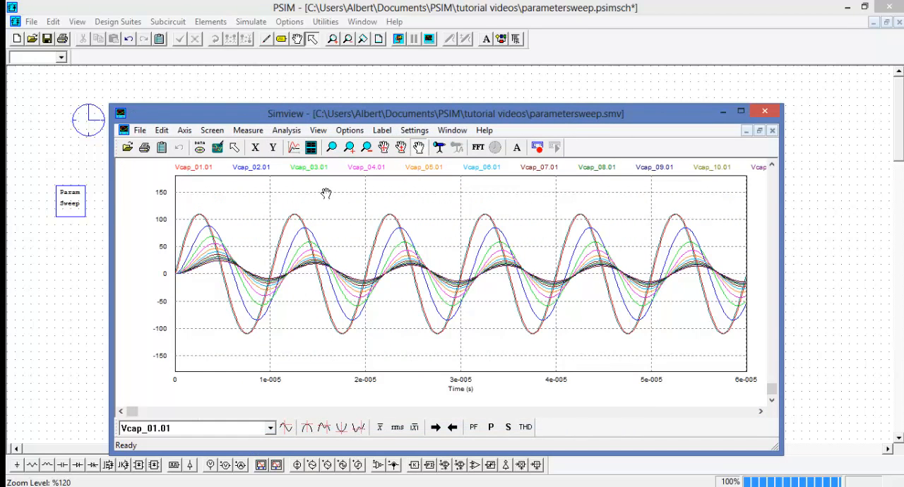
mouse_move(233, 267)
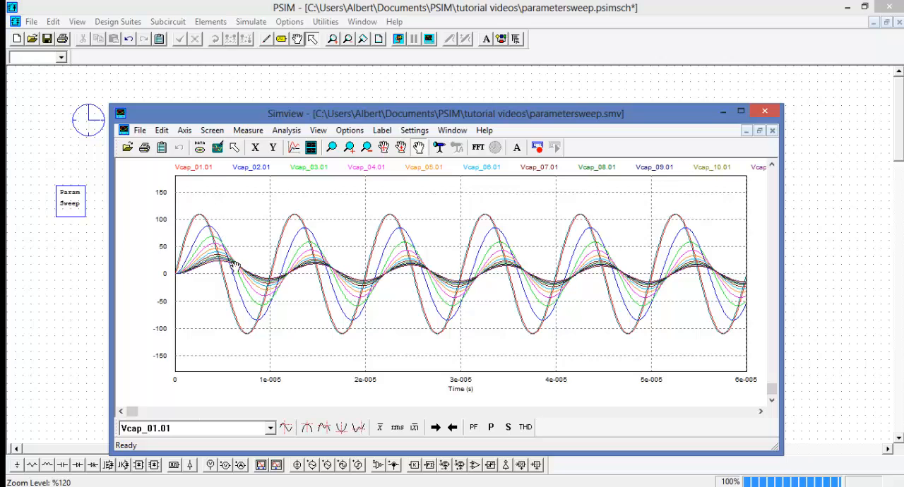
mouse_move(201, 266)
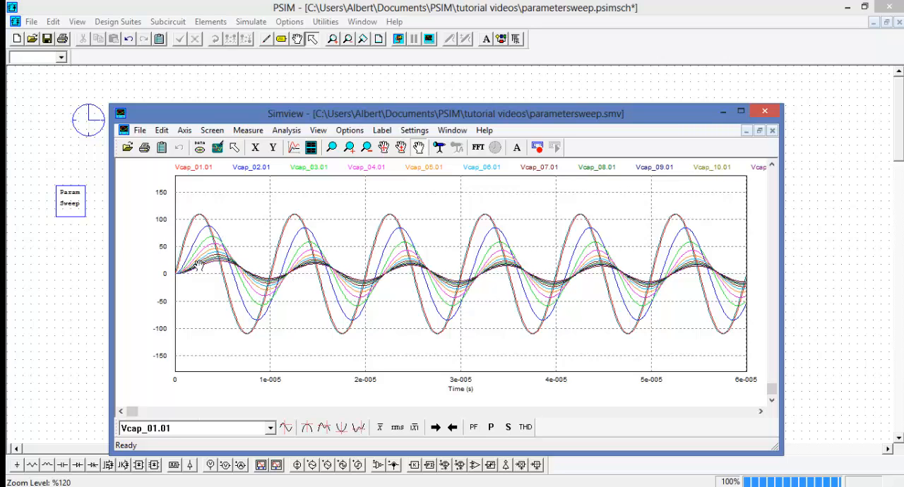
mouse_move(734, 272)
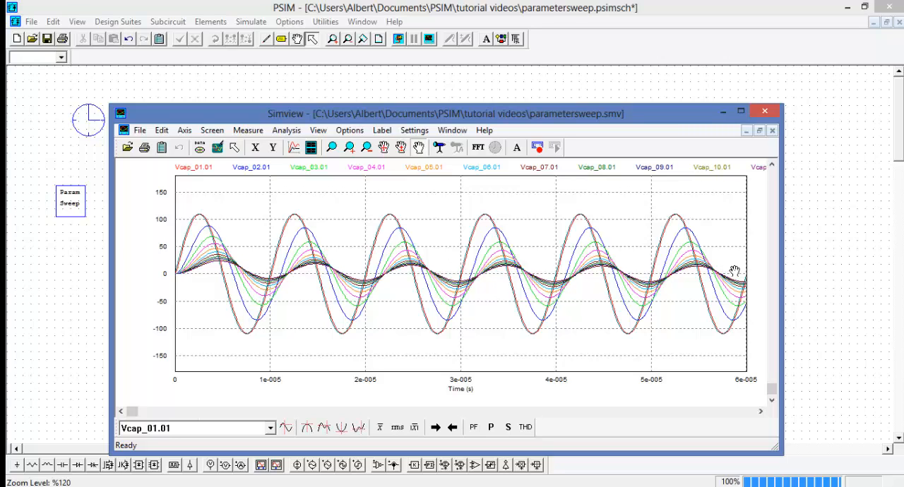
mouse_move(790, 134)
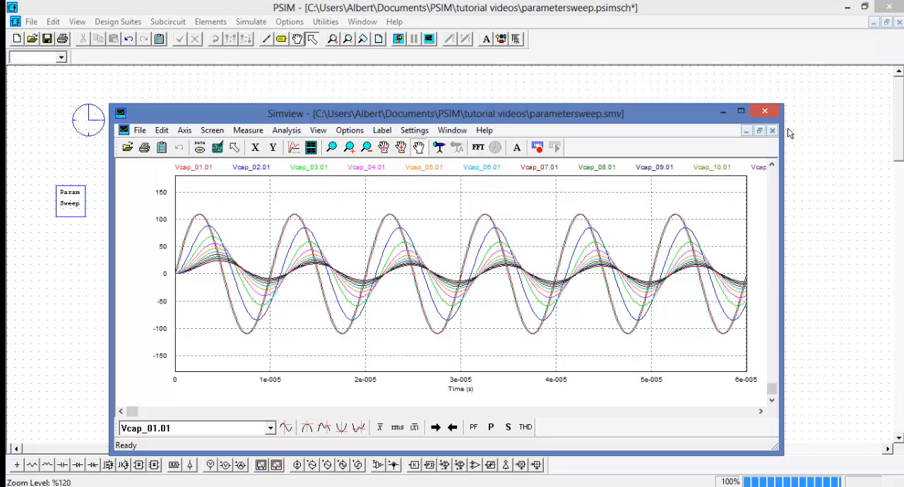
mouse_move(746, 132)
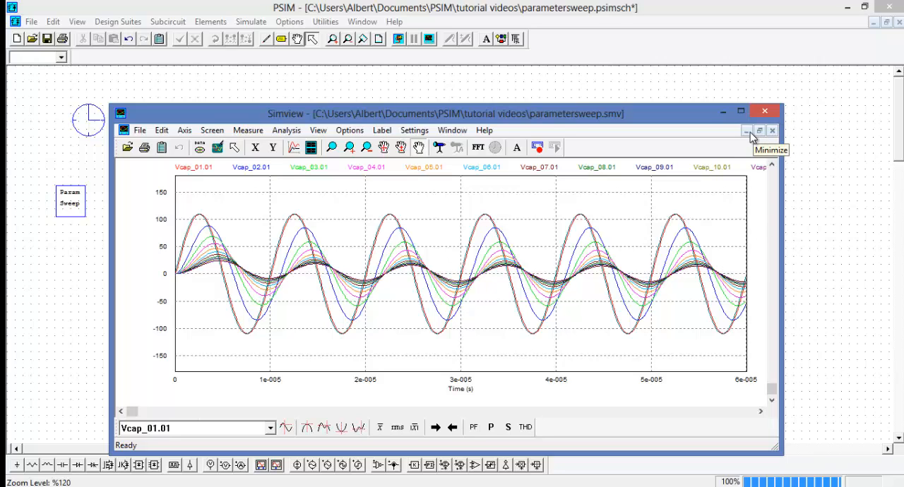
mouse_move(760, 132)
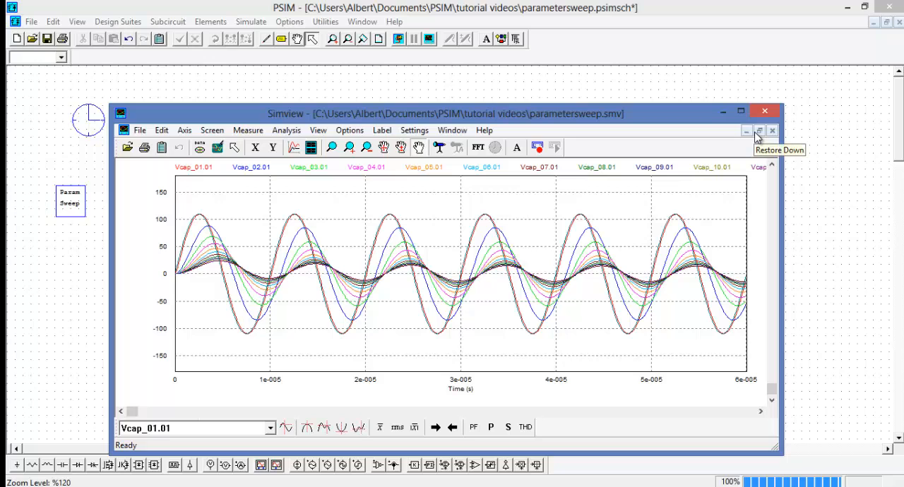
left_click(759, 132)
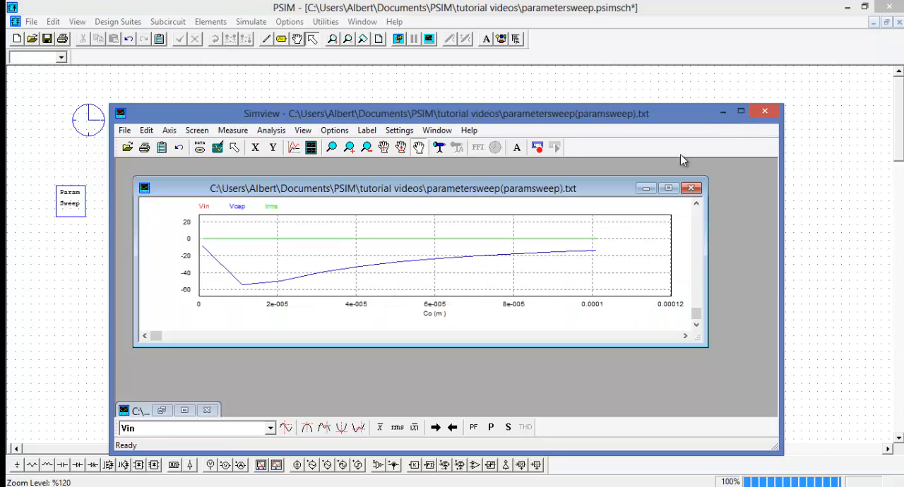
Step: Narrow the maximized sweep-results plot to Irms alone versus capacitance Co
left_click(668, 188)
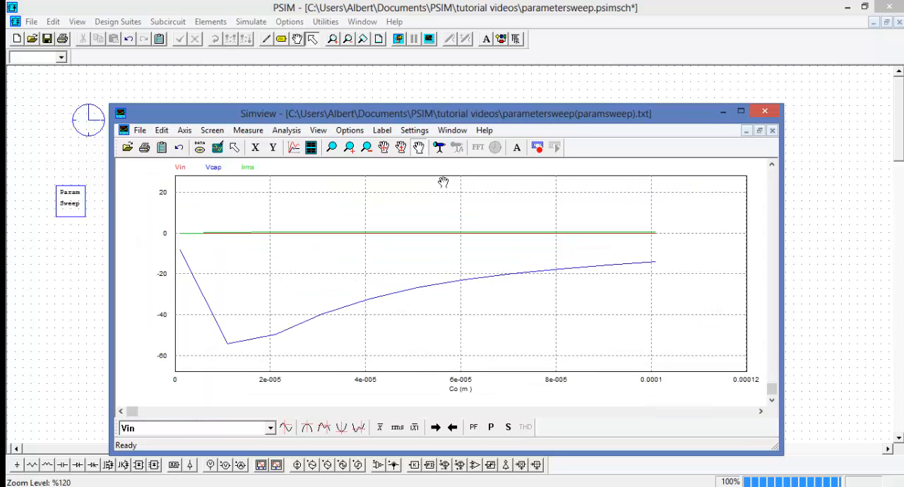
mouse_move(243, 205)
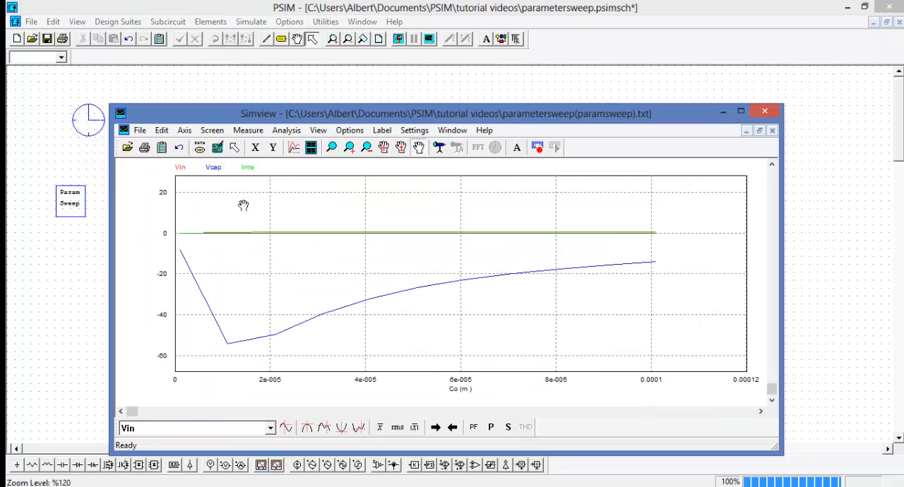
mouse_move(543, 402)
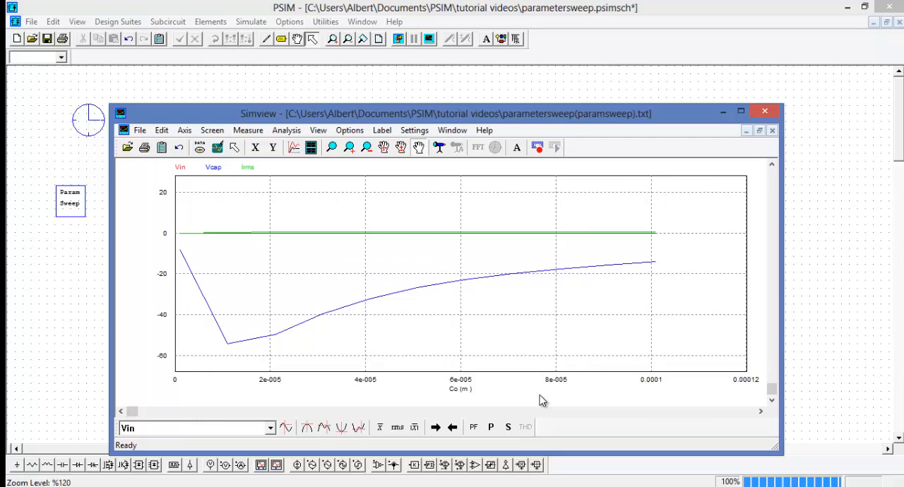
mouse_move(547, 400)
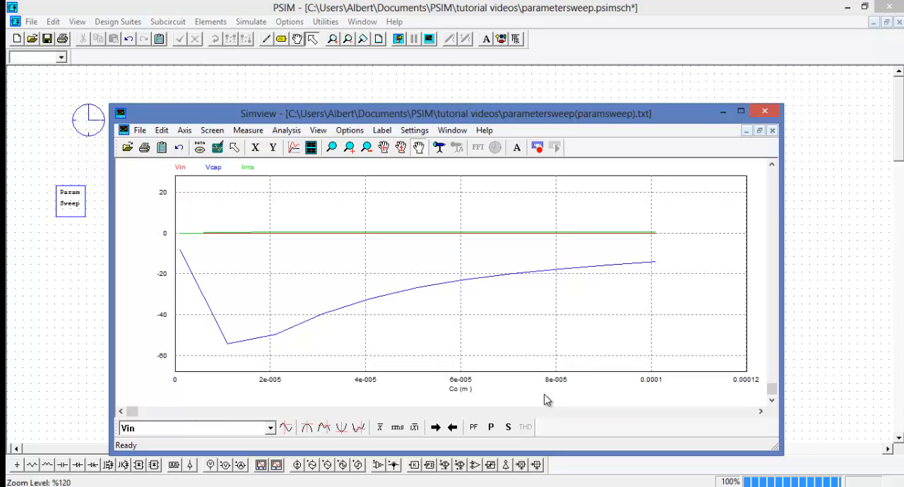
mouse_move(178, 177)
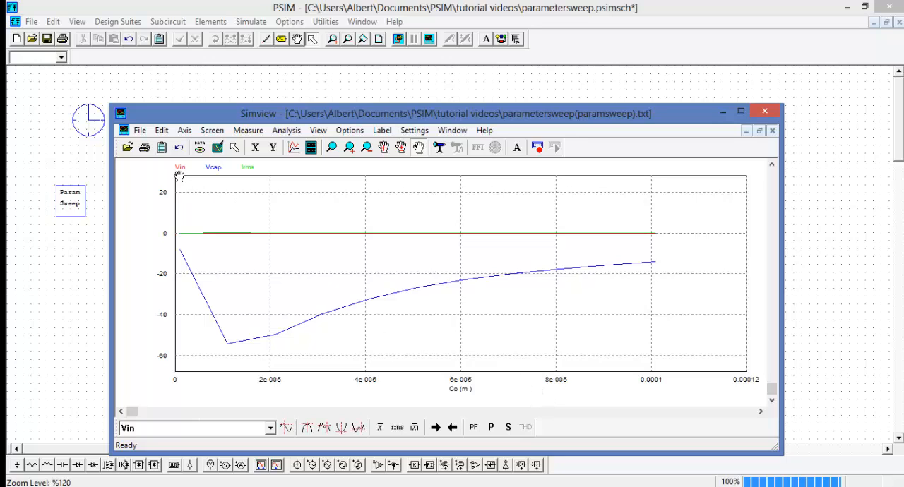
mouse_move(203, 346)
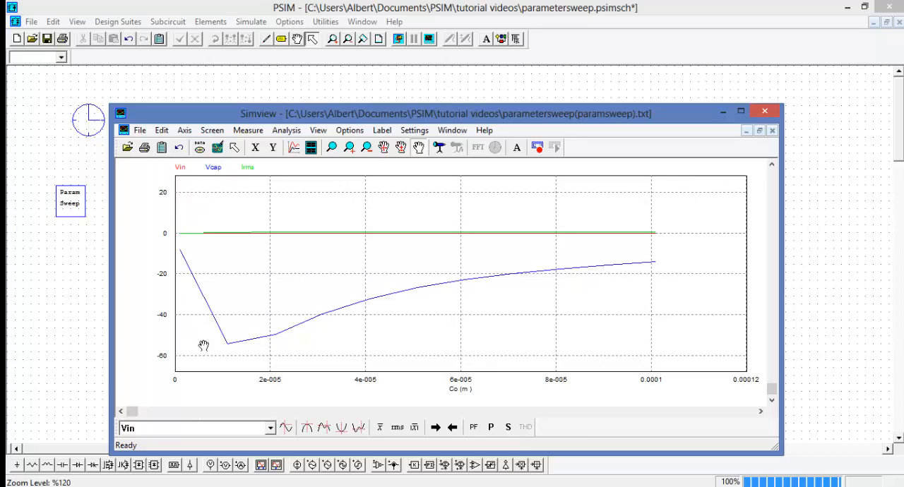
mouse_move(379, 262)
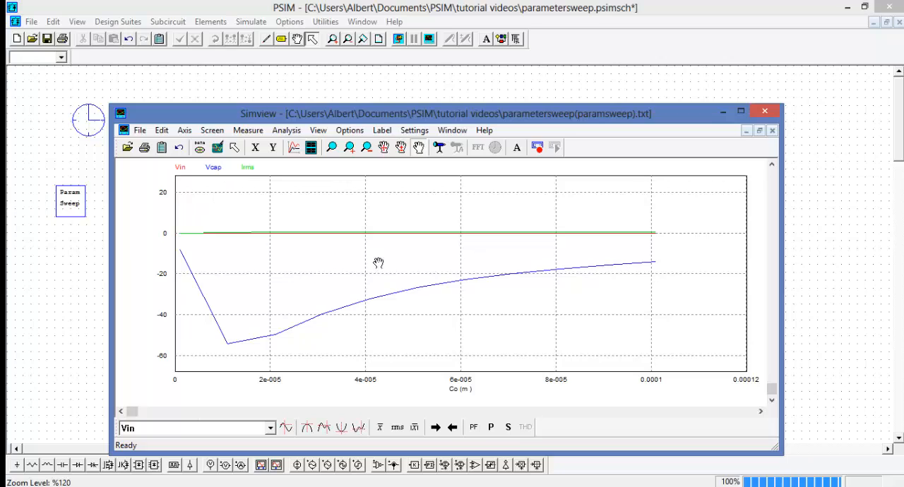
mouse_move(325, 262)
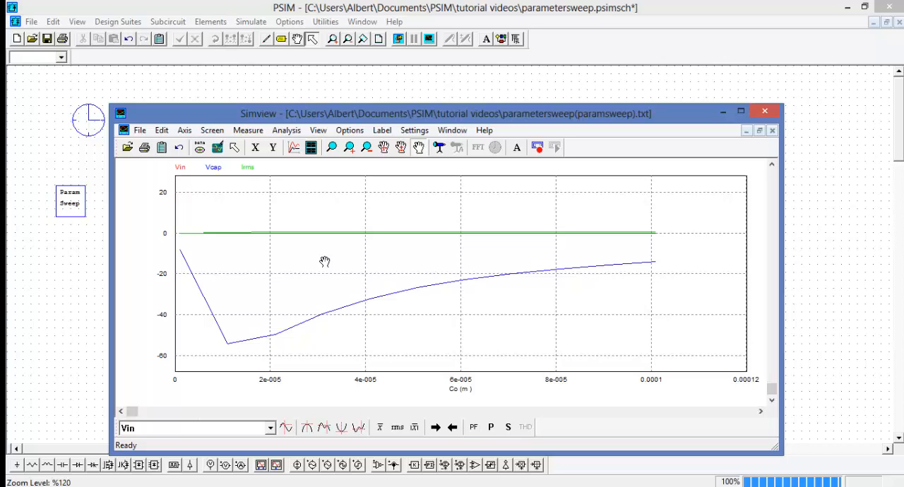
mouse_move(430, 298)
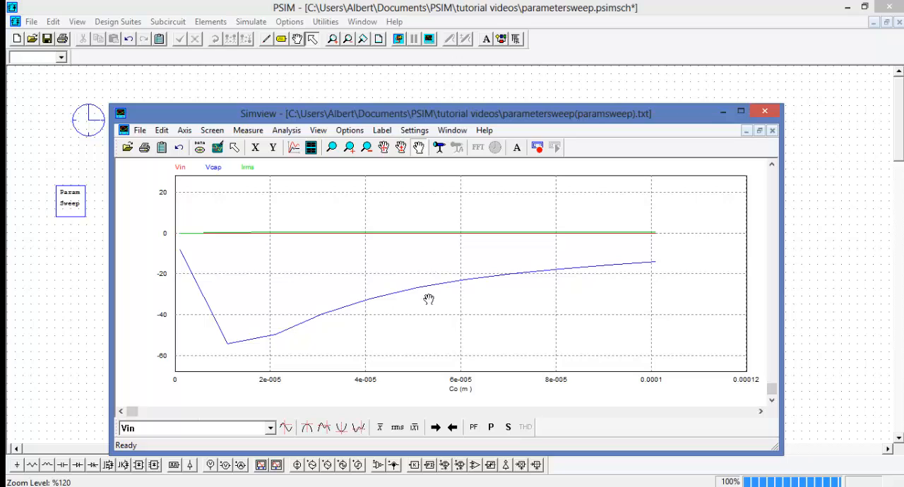
mouse_move(251, 175)
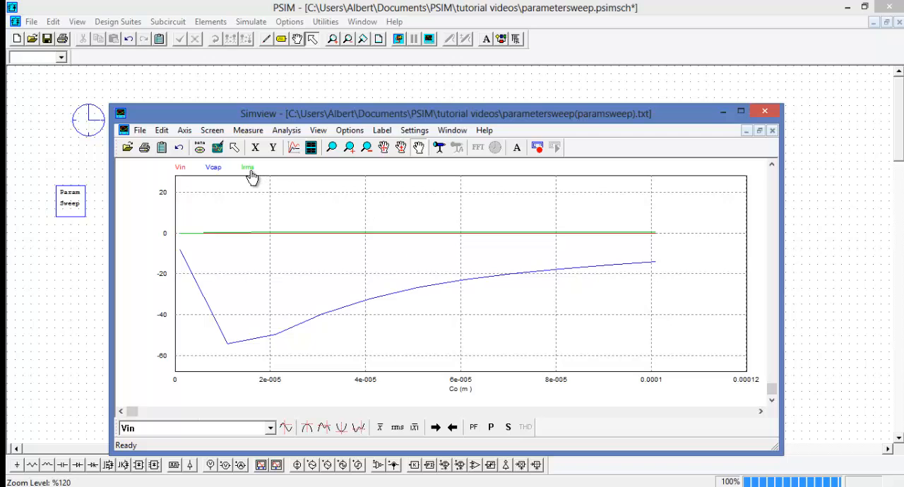
mouse_move(308, 157)
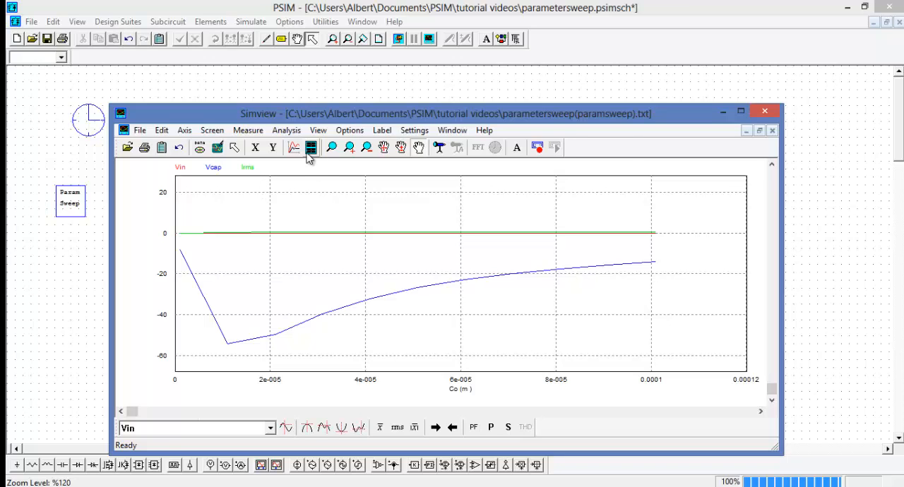
left_click(311, 147)
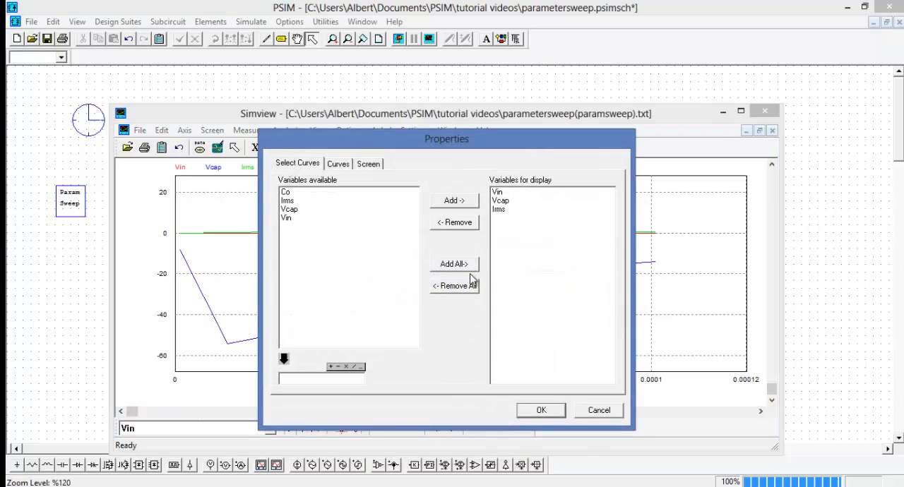
left_click(455, 287)
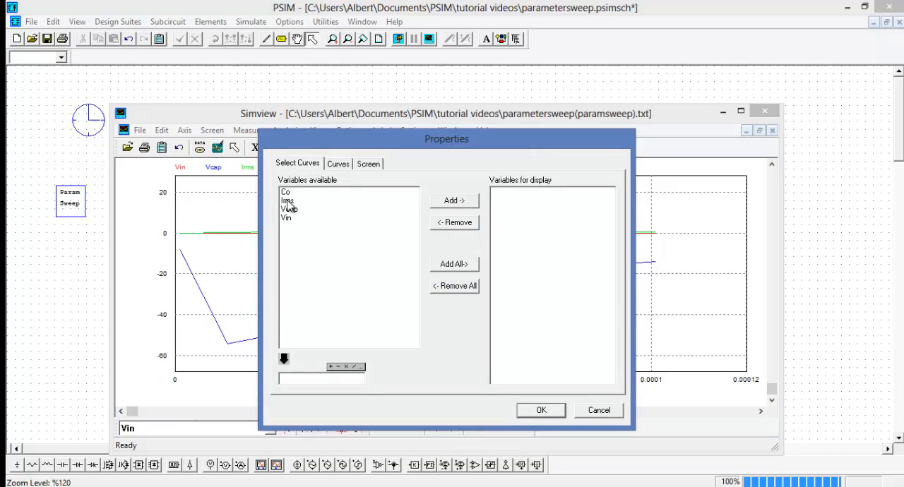
left_click(455, 201)
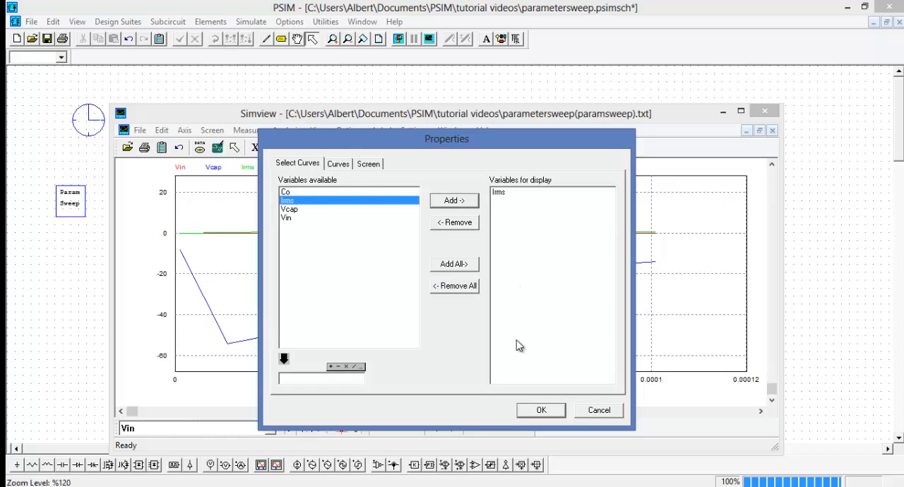
left_click(541, 409)
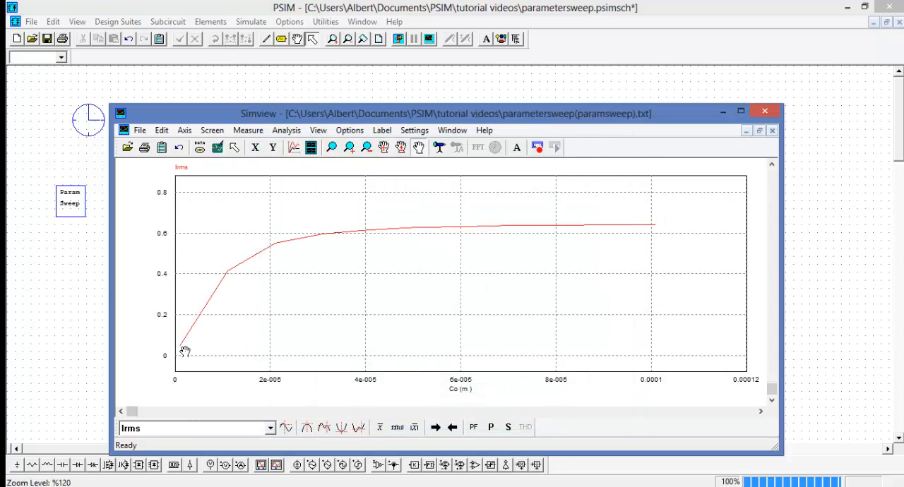
mouse_move(622, 233)
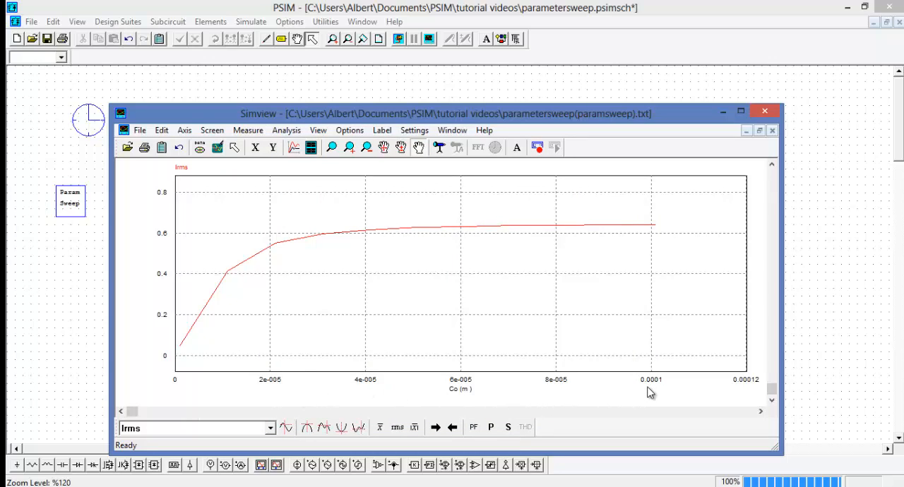
Step: Return to the parametersweep.smv window showing the eleven swept Vcap waveforms
left_click(760, 113)
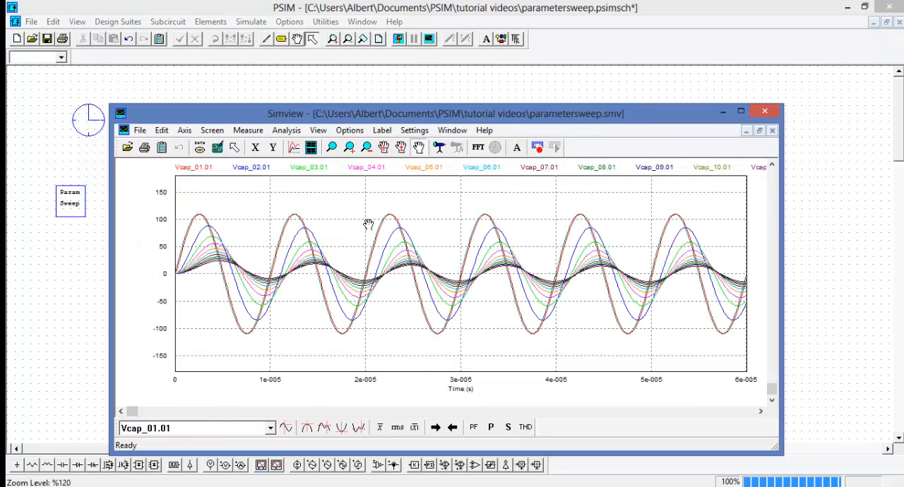
mouse_move(667, 243)
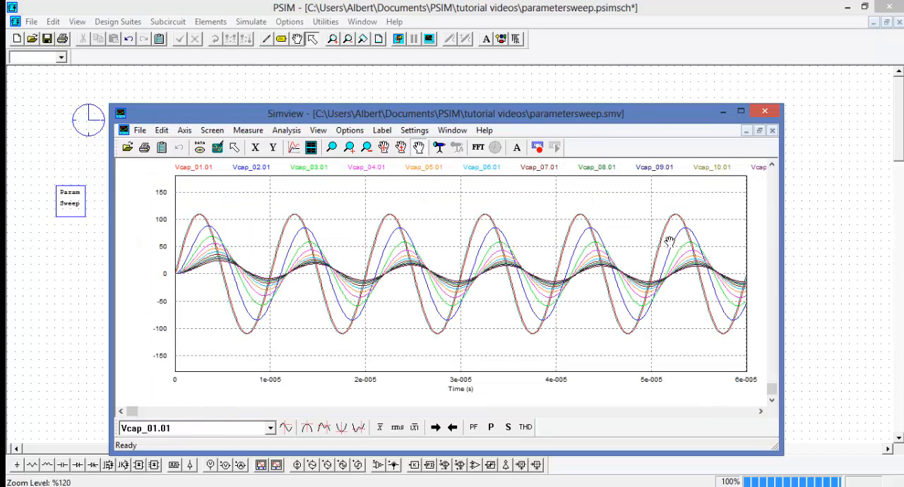